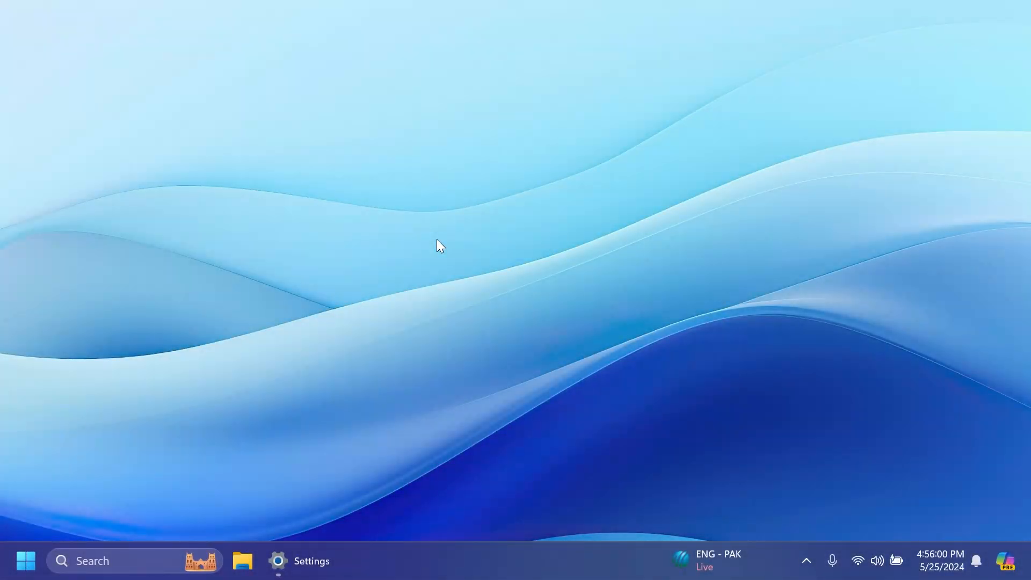
Step: Bring back Settings on the About page showing Windows 11 Pro version 23H2
left_click(299, 560)
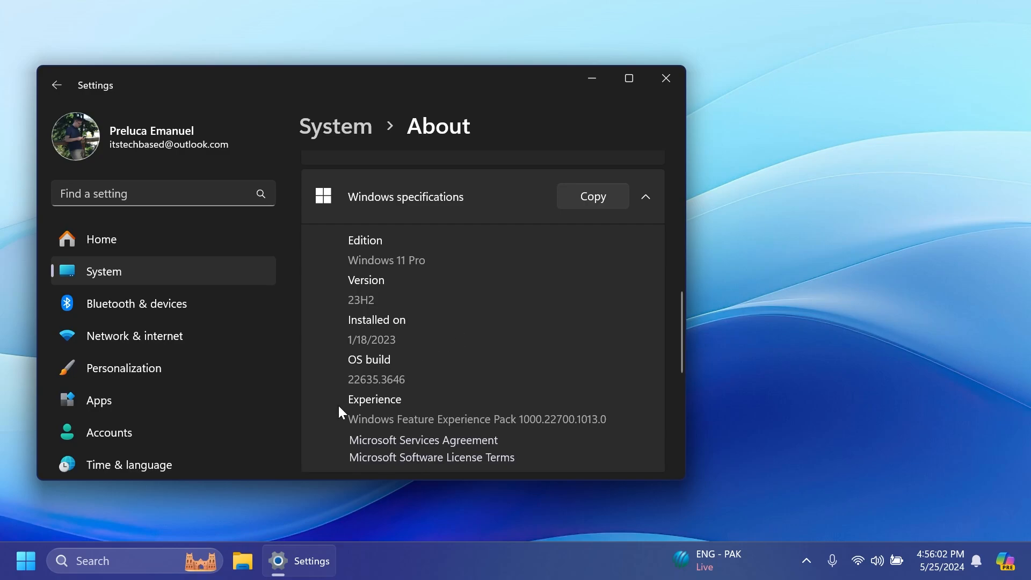
mouse_move(395, 395)
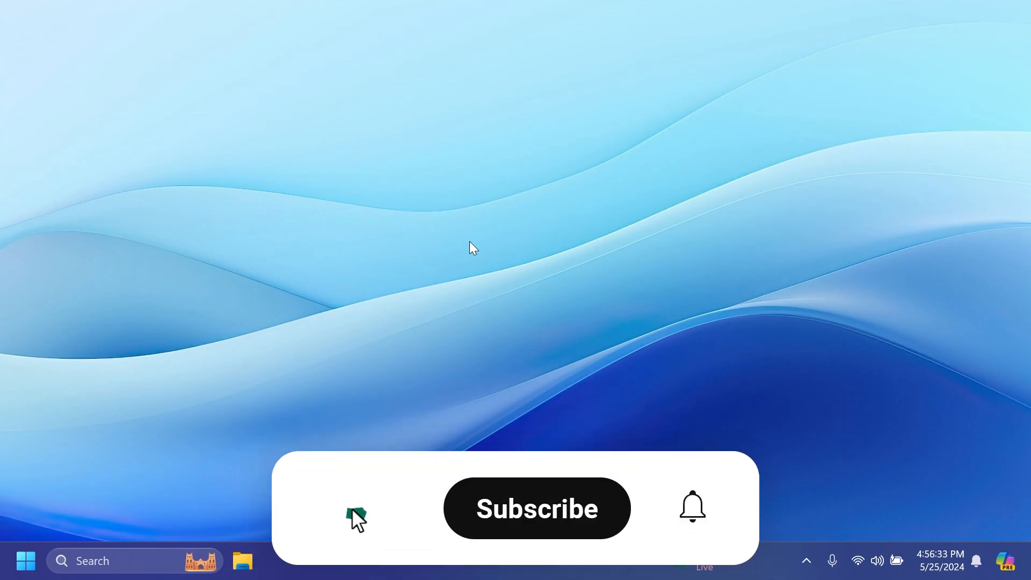
left_click(536, 509)
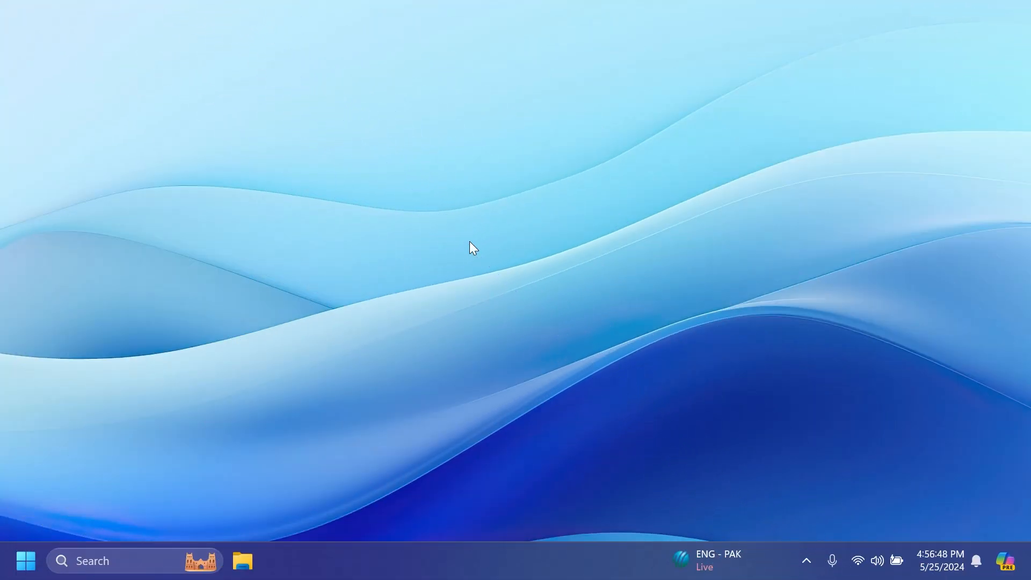
mouse_move(421, 408)
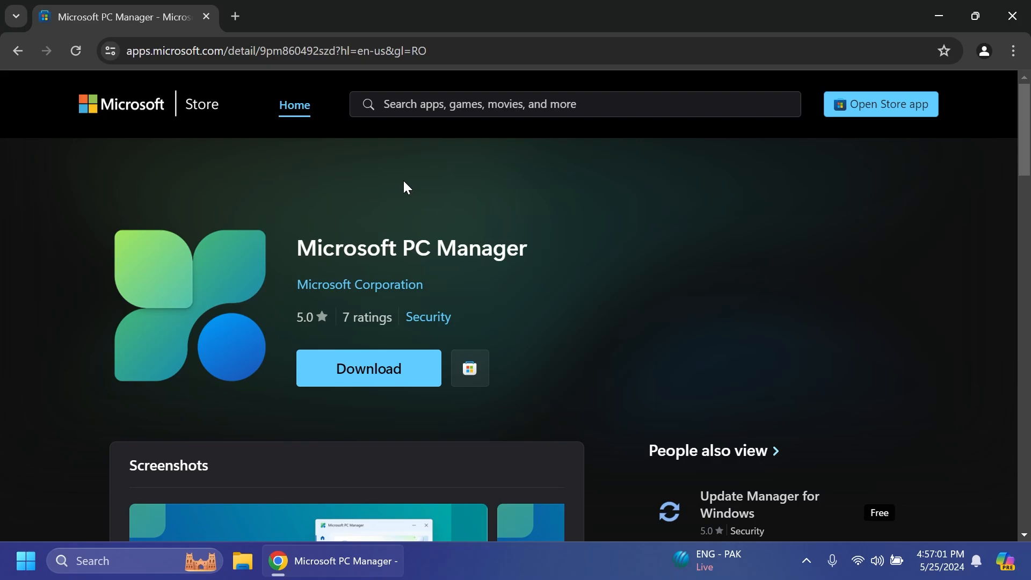
Step: Download the Microsoft PC Manager installer from apps.microsoft.com and run it
left_click(367, 368)
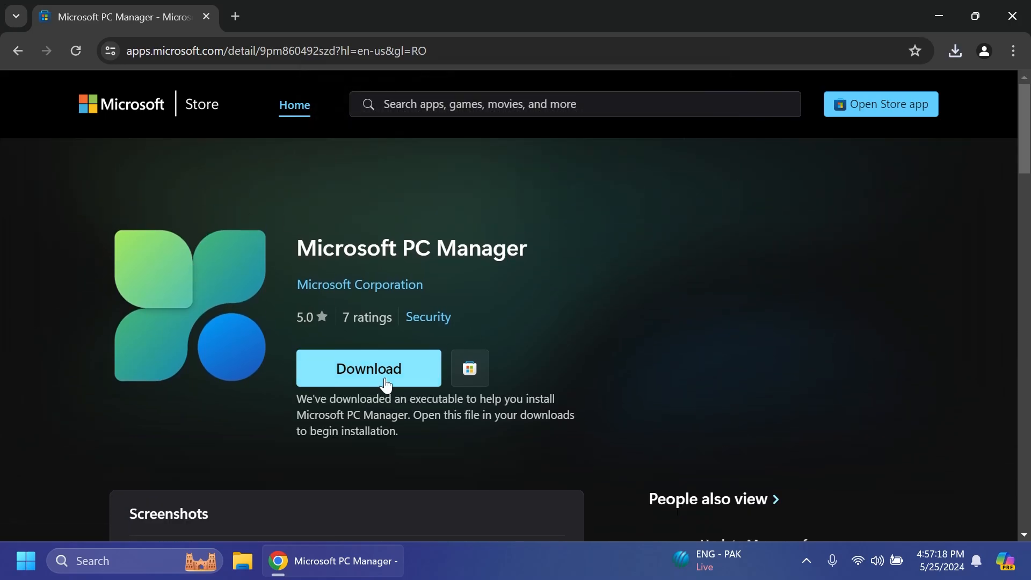
left_click(368, 369)
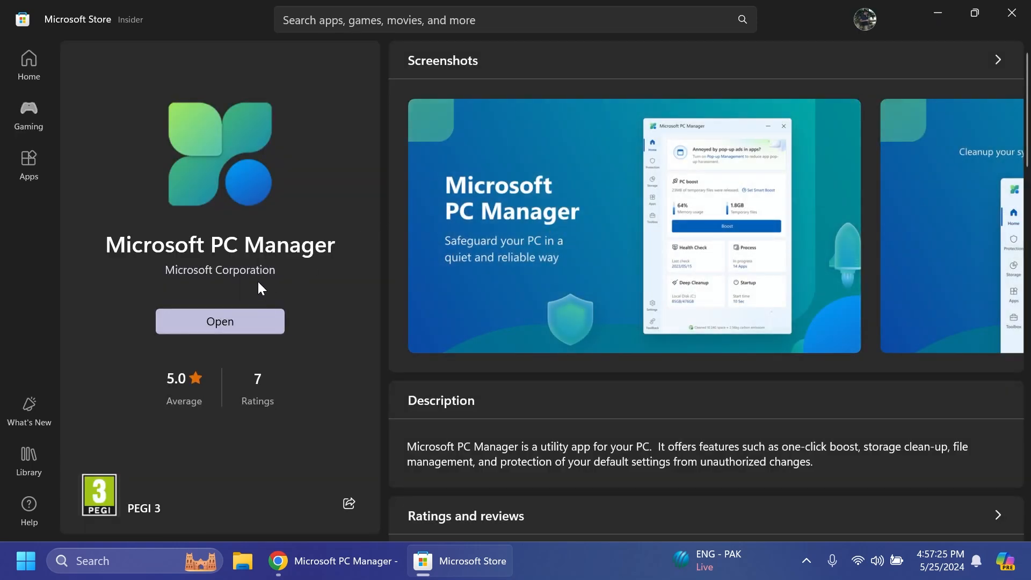
mouse_move(291, 186)
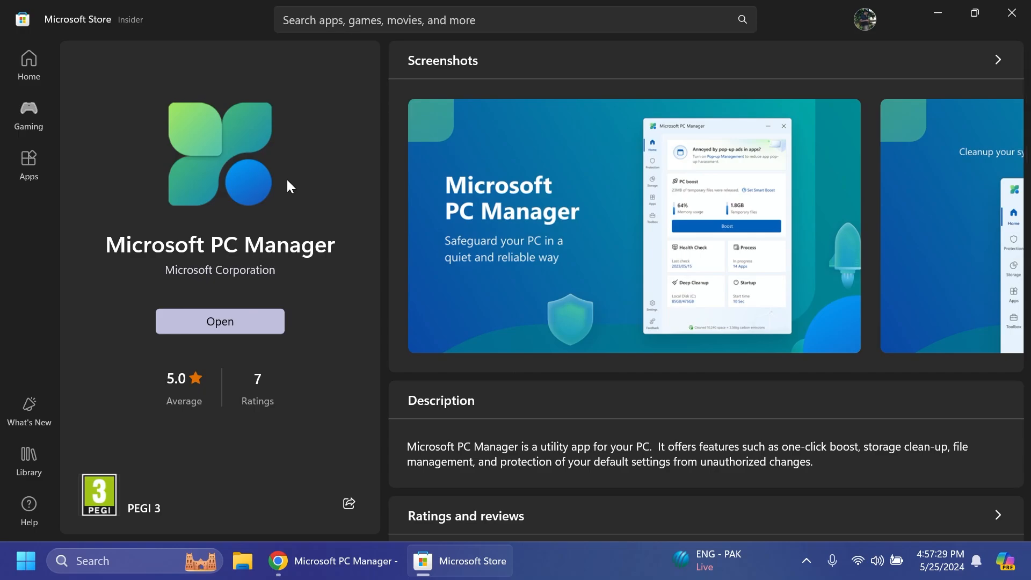
mouse_move(943, 62)
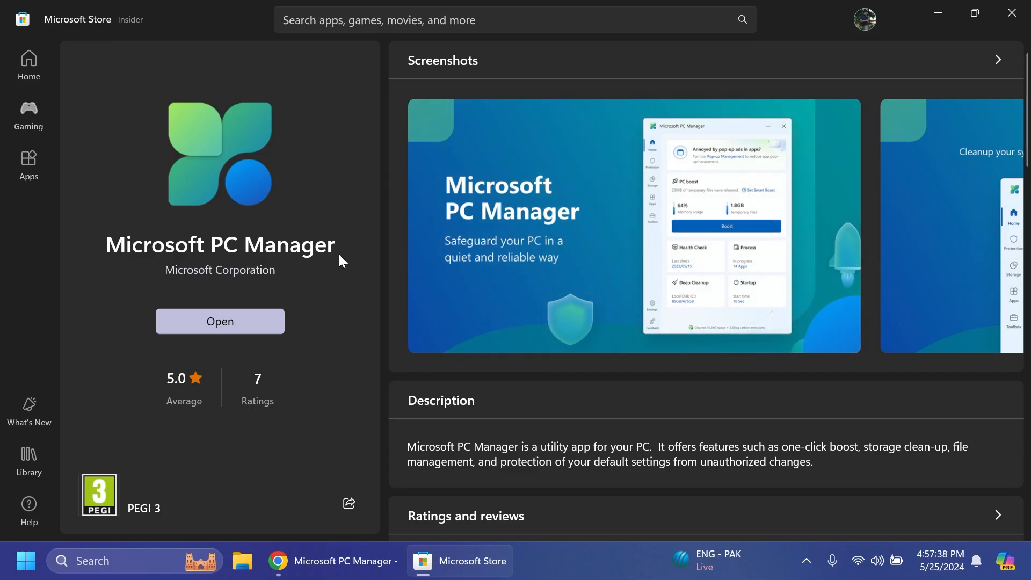
Step: Launch Microsoft PC Manager from its Microsoft Store page
left_click(219, 322)
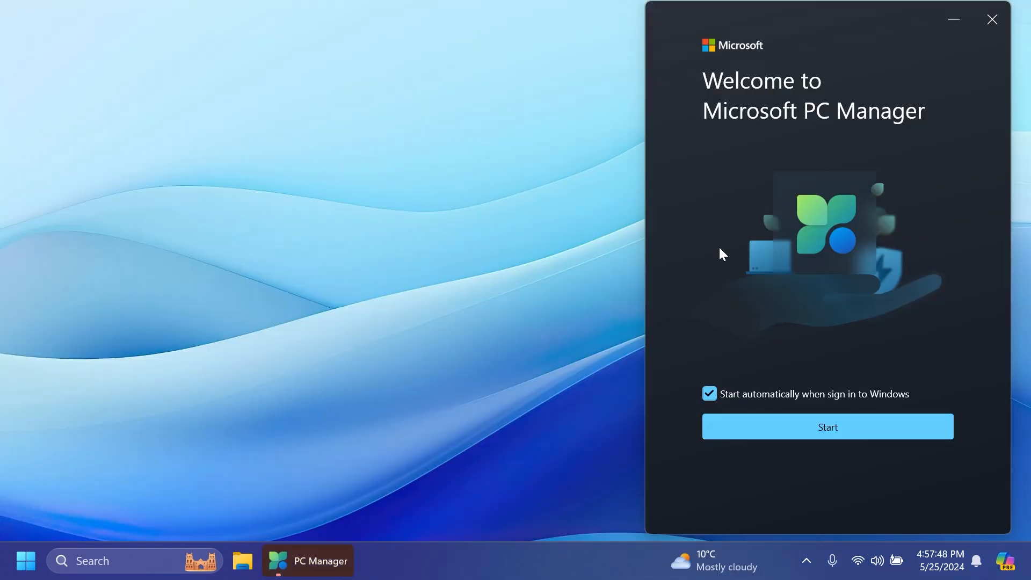
mouse_move(774, 168)
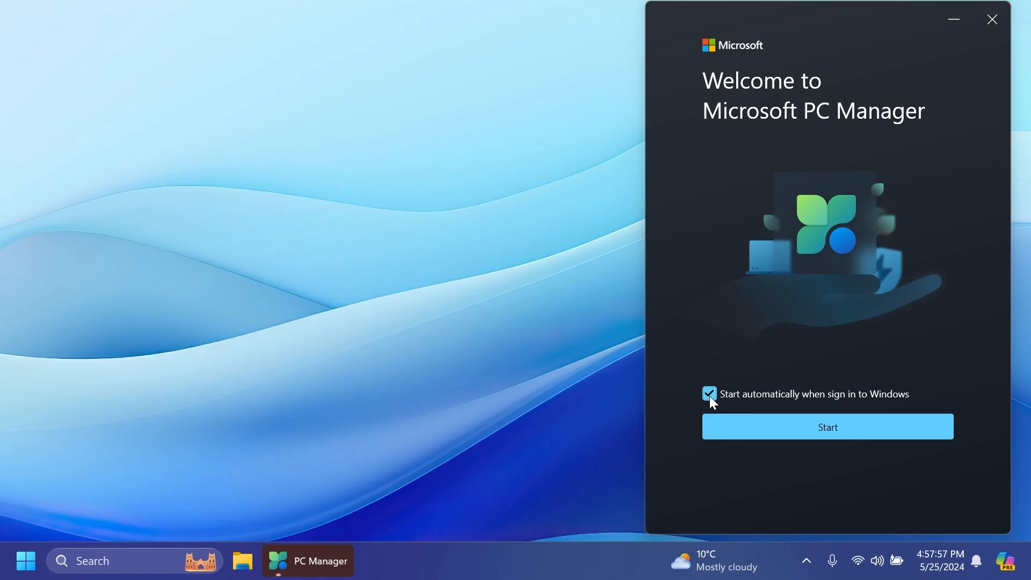
Step: Toggle the 'Start automatically when sign in to Windows' checkbox on PC Manager's welcome screen
left_click(827, 426)
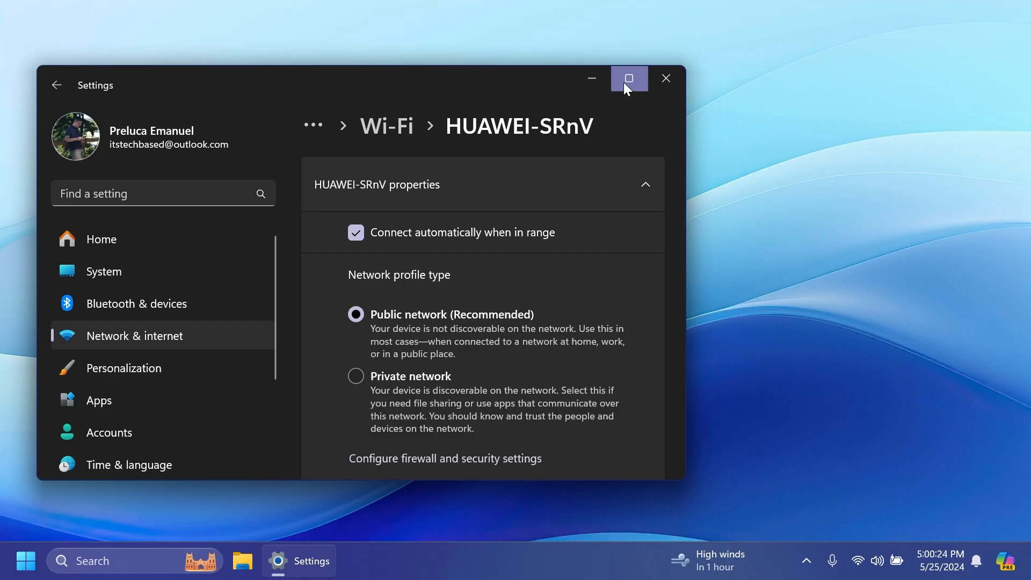
Step: Close Settings after reviewing the HUAWEI-SRnV Wi-Fi properties on the Public profile
left_click(665, 78)
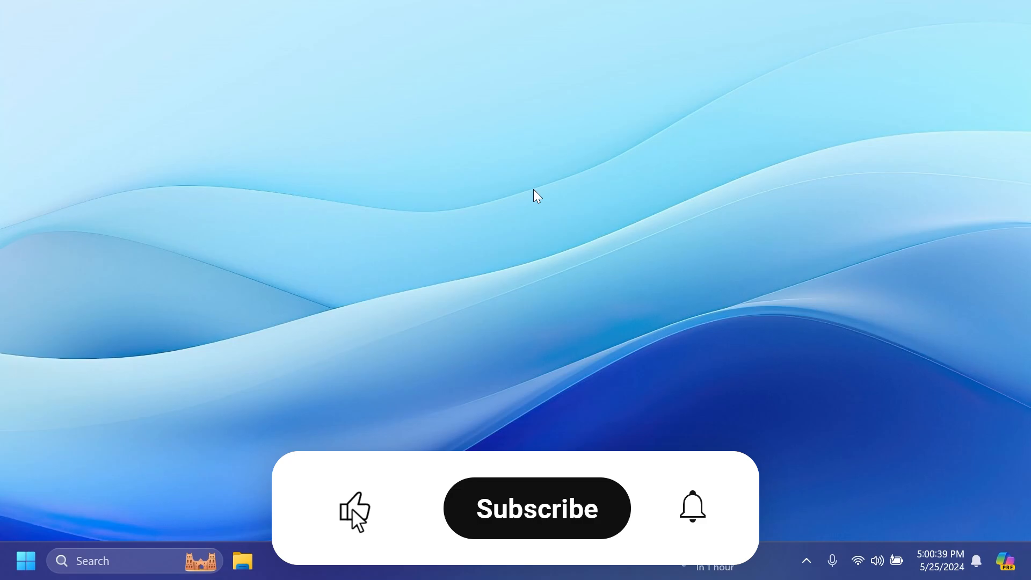
left_click(537, 508)
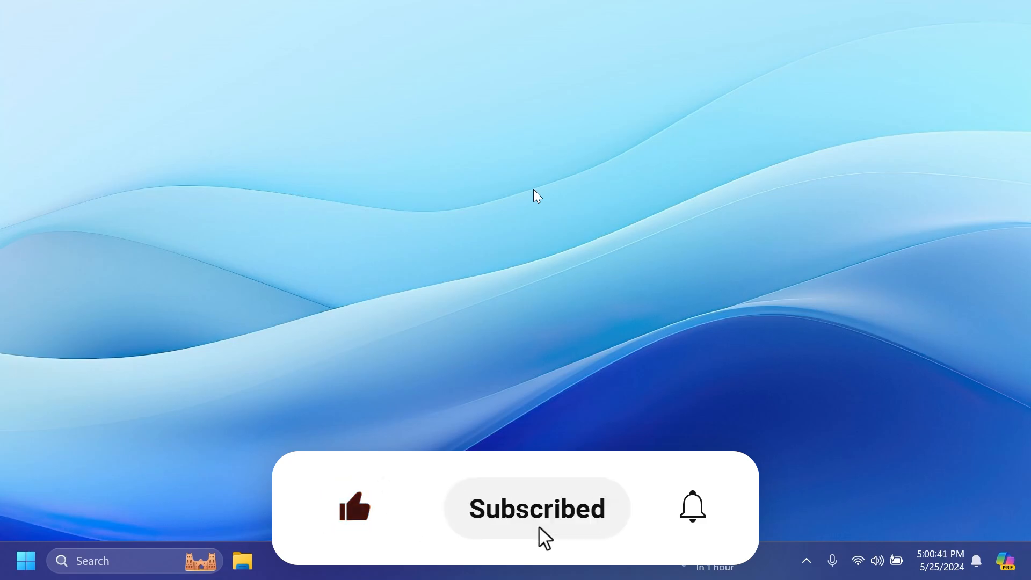